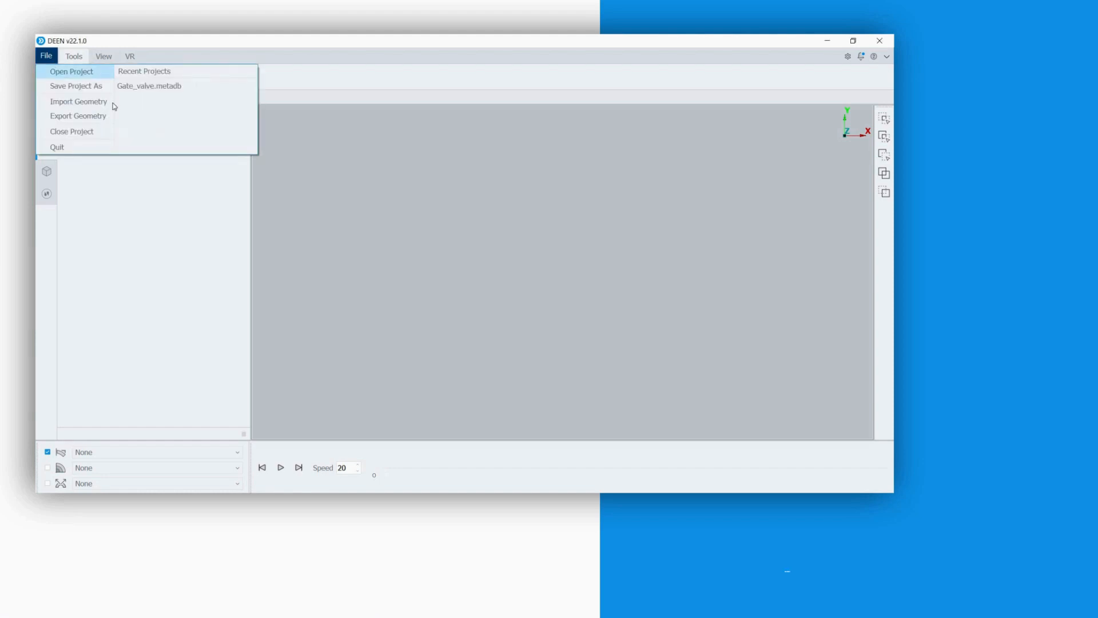
# - Open the Gate_valve.metadb project from D:/Demo
pyautogui.click(71, 71)
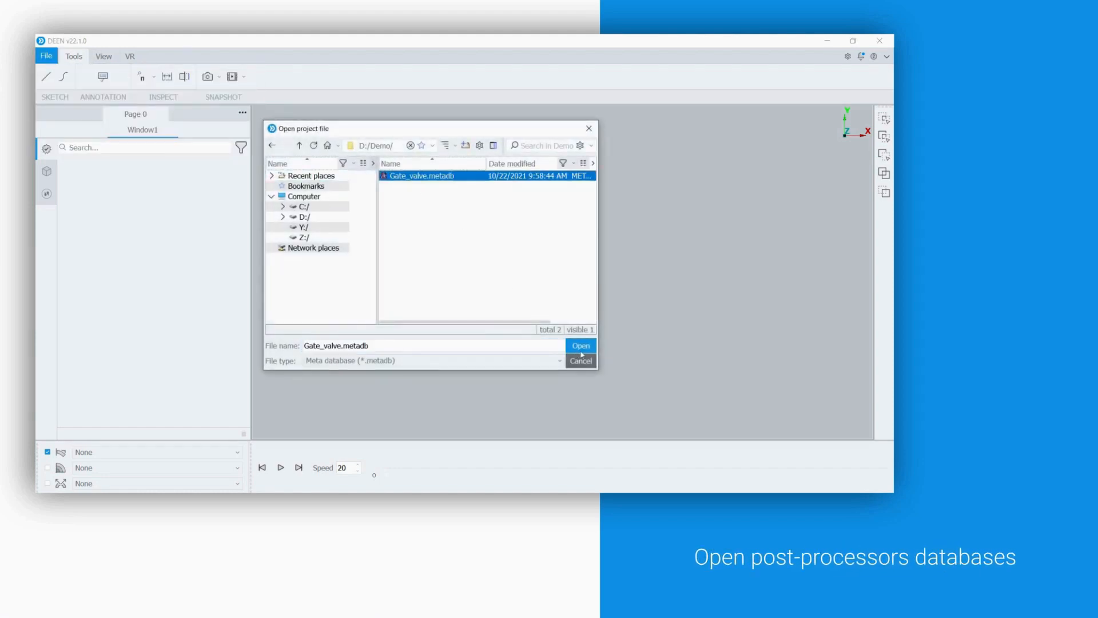
pyautogui.click(580, 344)
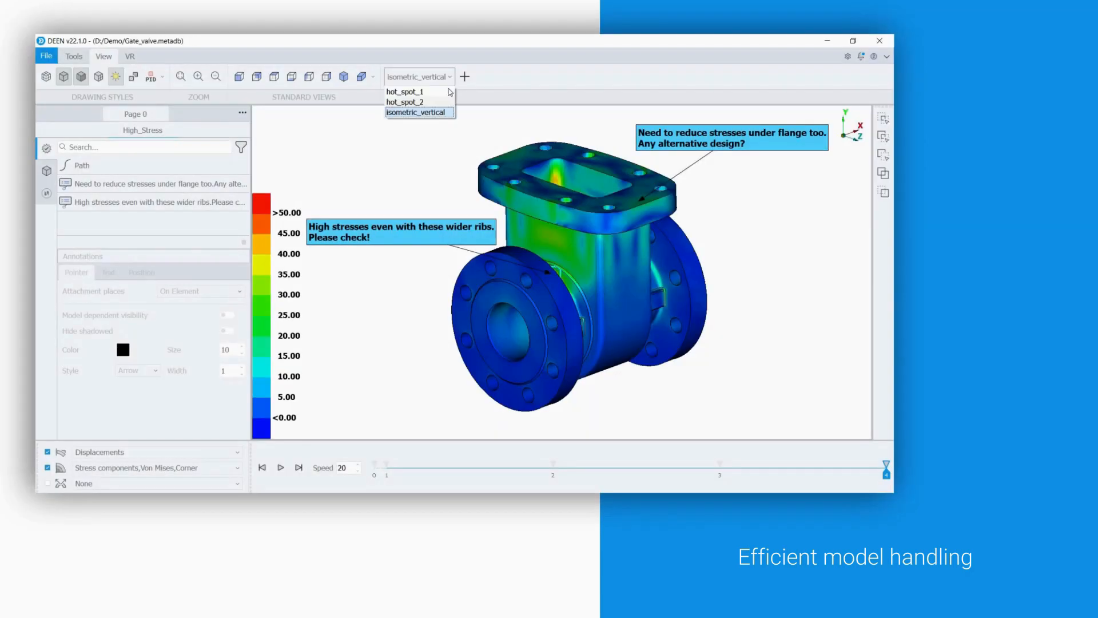
# - Switch to a saved view, add an X-axis cut plane and offset it through the valve
pyautogui.click(405, 91)
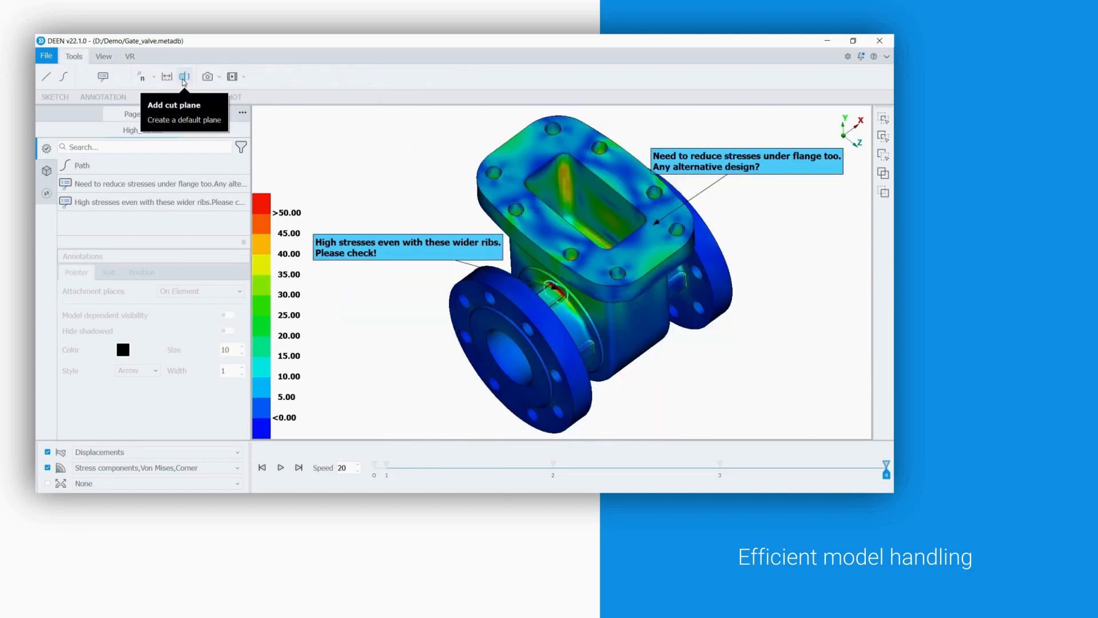
pyautogui.click(184, 76)
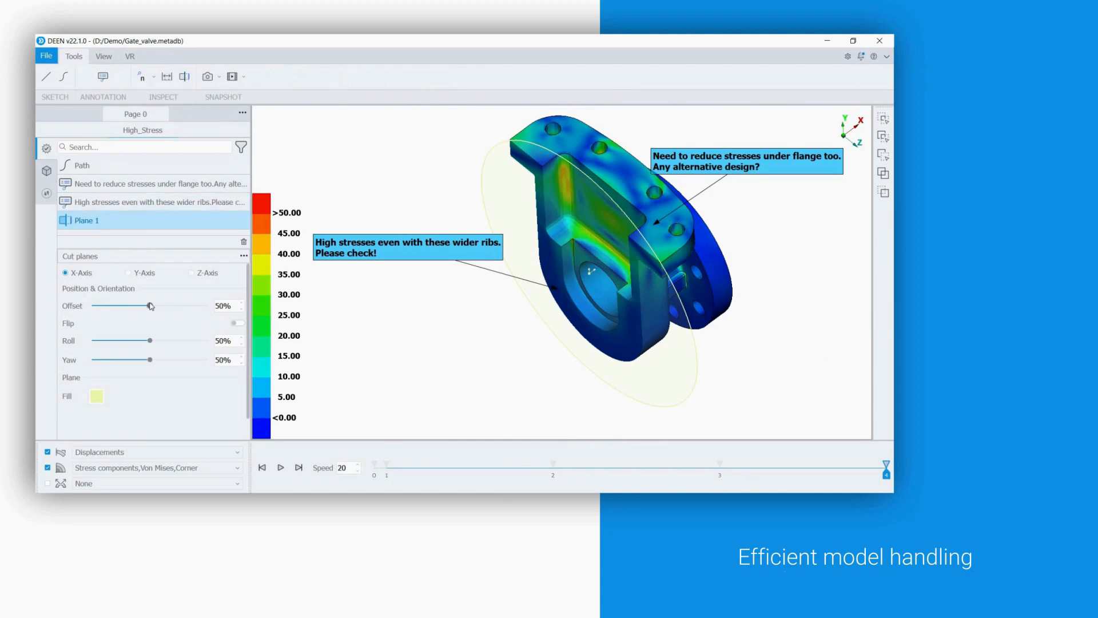
pyautogui.moveTo(148, 306); pyautogui.dragTo(130, 306)
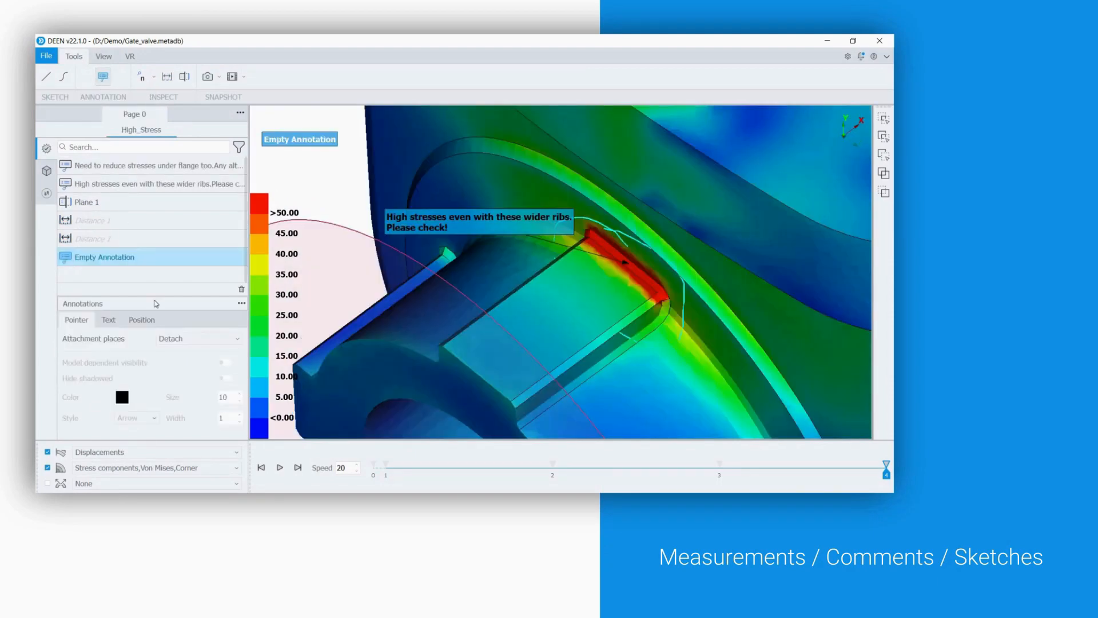
# - Attach the comment On Node and set its text to 'The new width will be considered in the new design.'
pyautogui.click(200, 338)
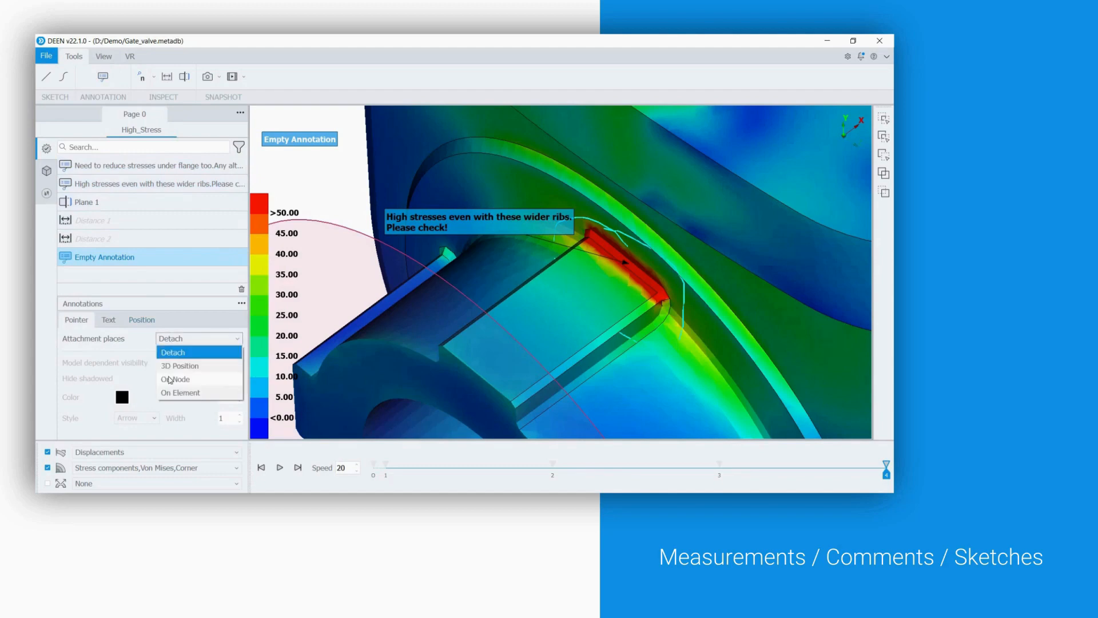
pyautogui.click(174, 378)
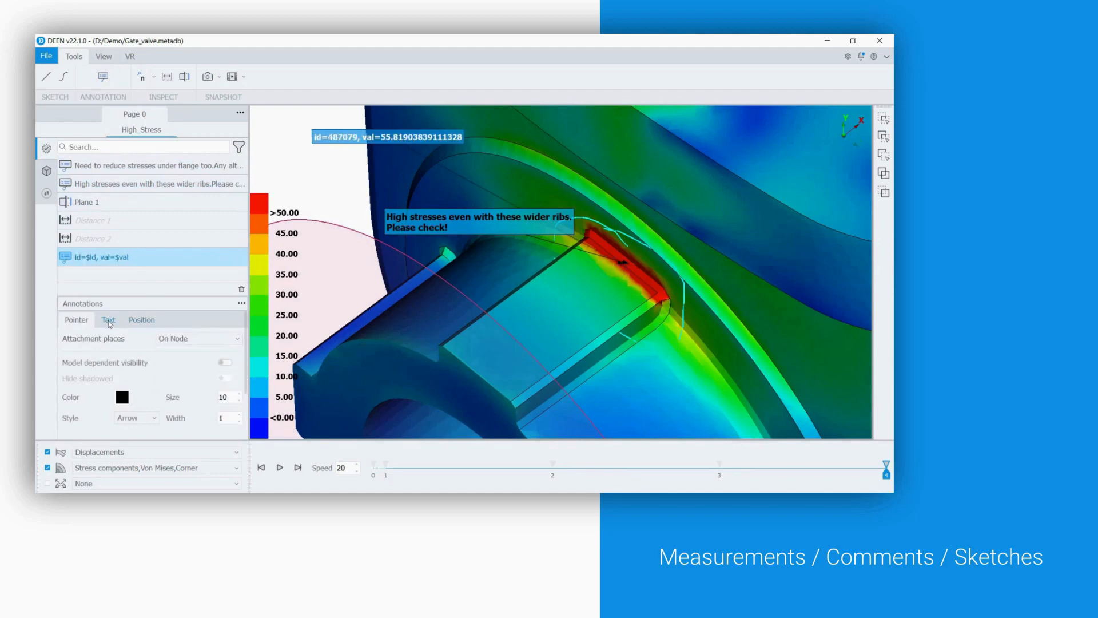
pyautogui.click(108, 320)
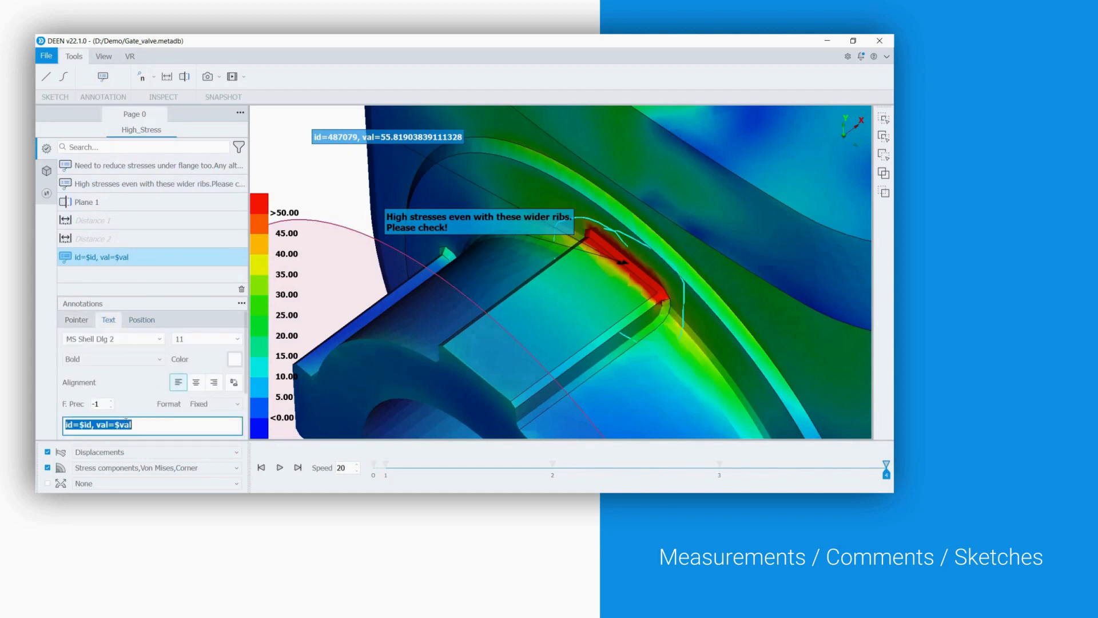
pyautogui.write('The new width will be considered in the new design.')
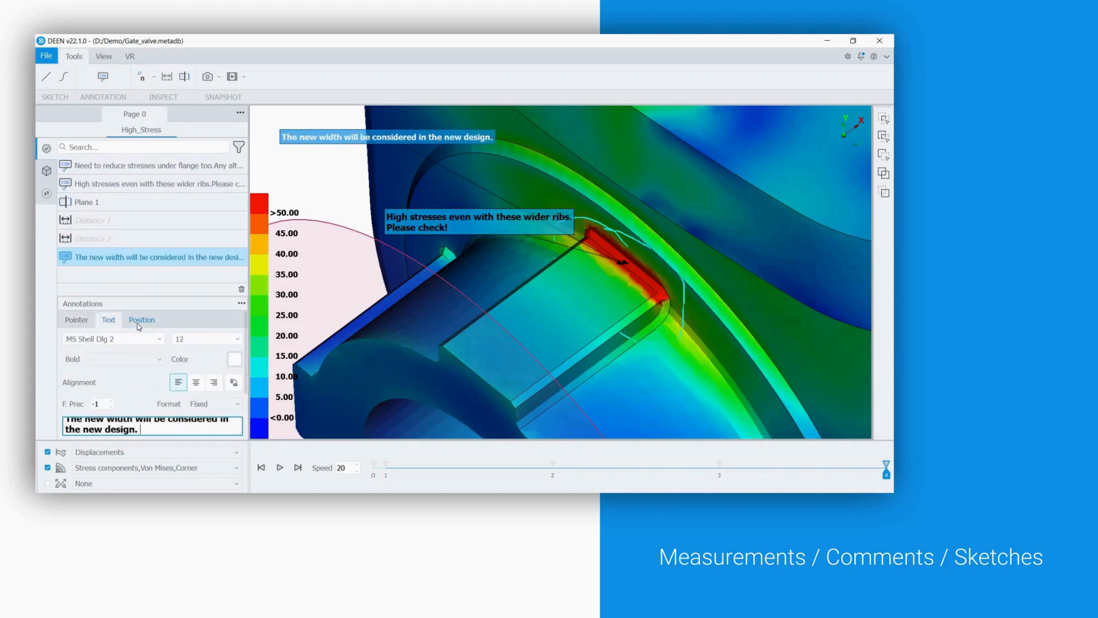
pyautogui.click(141, 320)
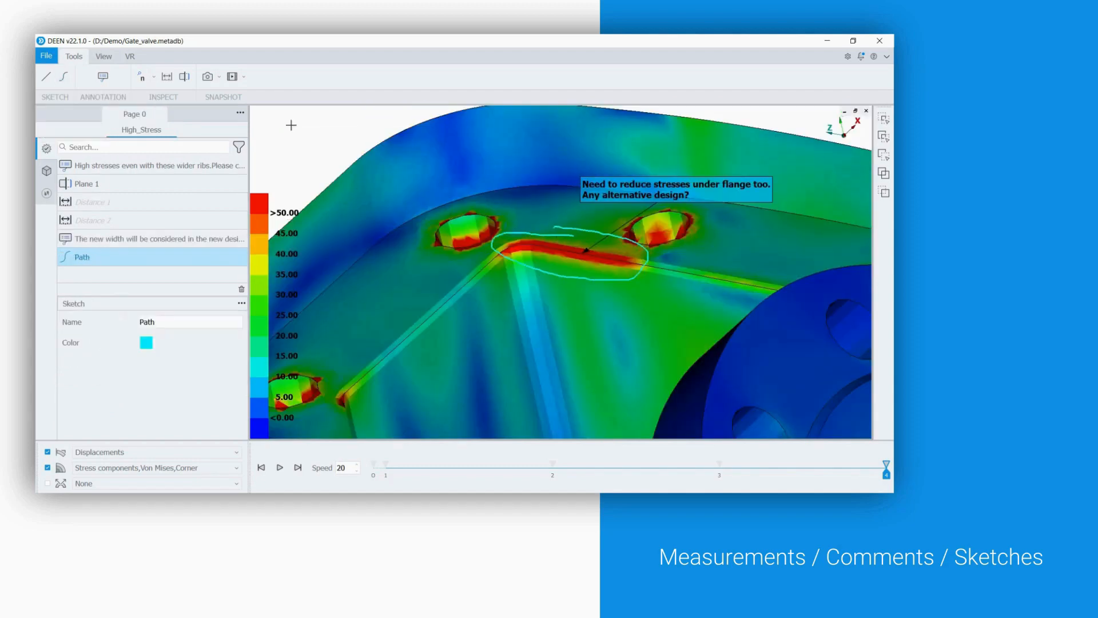
# - Filter the list to Annotations, give comments a green fill and move the new-width comment beside the rib
pyautogui.click(239, 147)
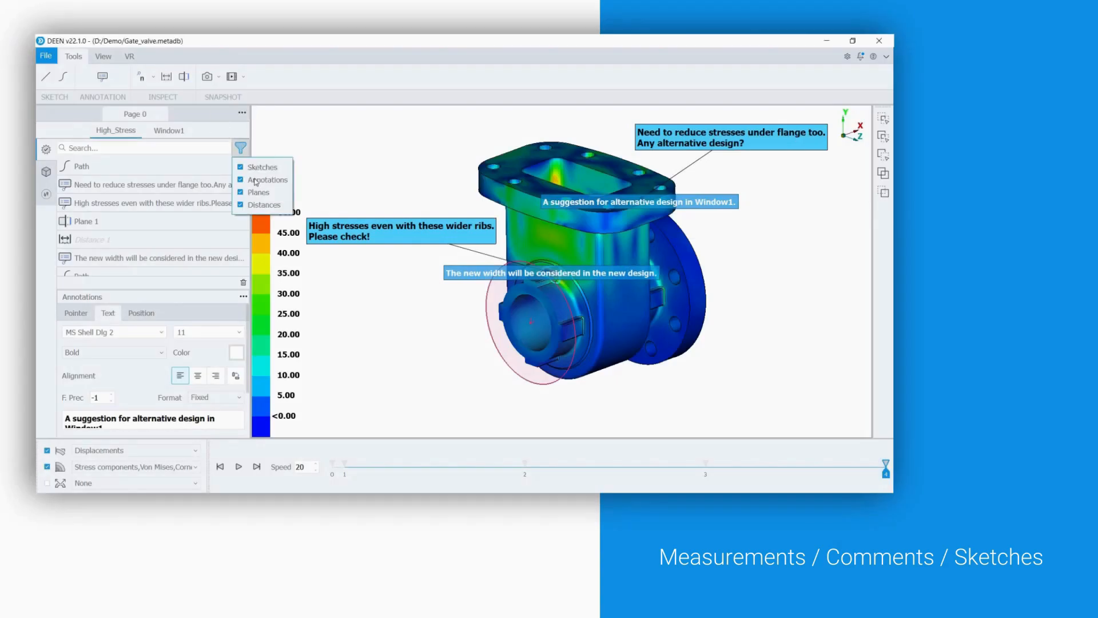
pyautogui.click(240, 166)
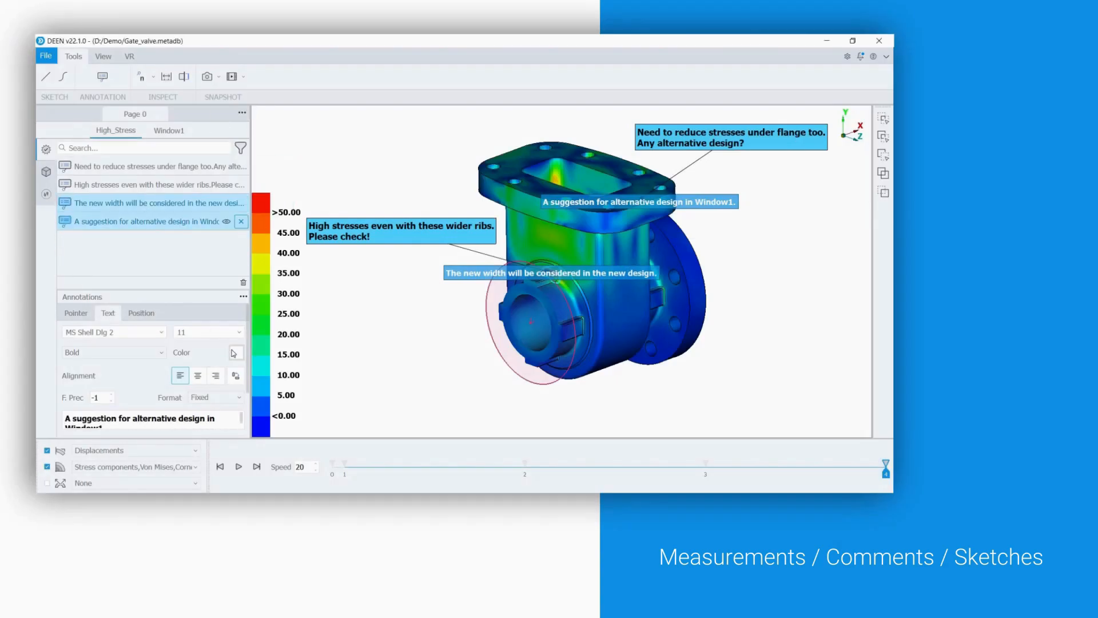
pyautogui.click(235, 352)
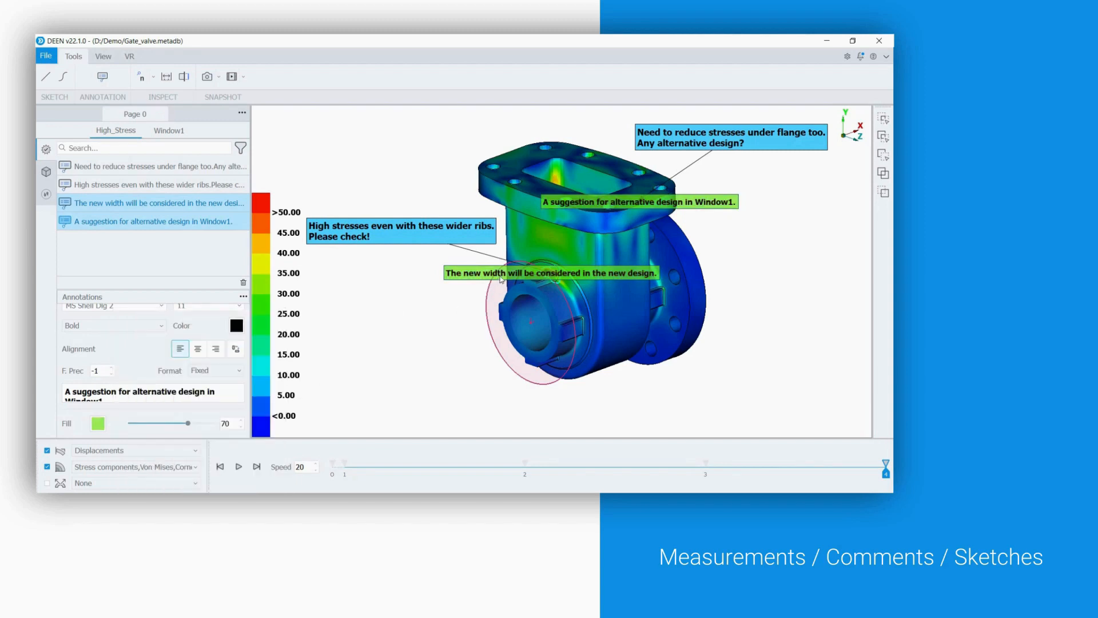
pyautogui.click(161, 203)
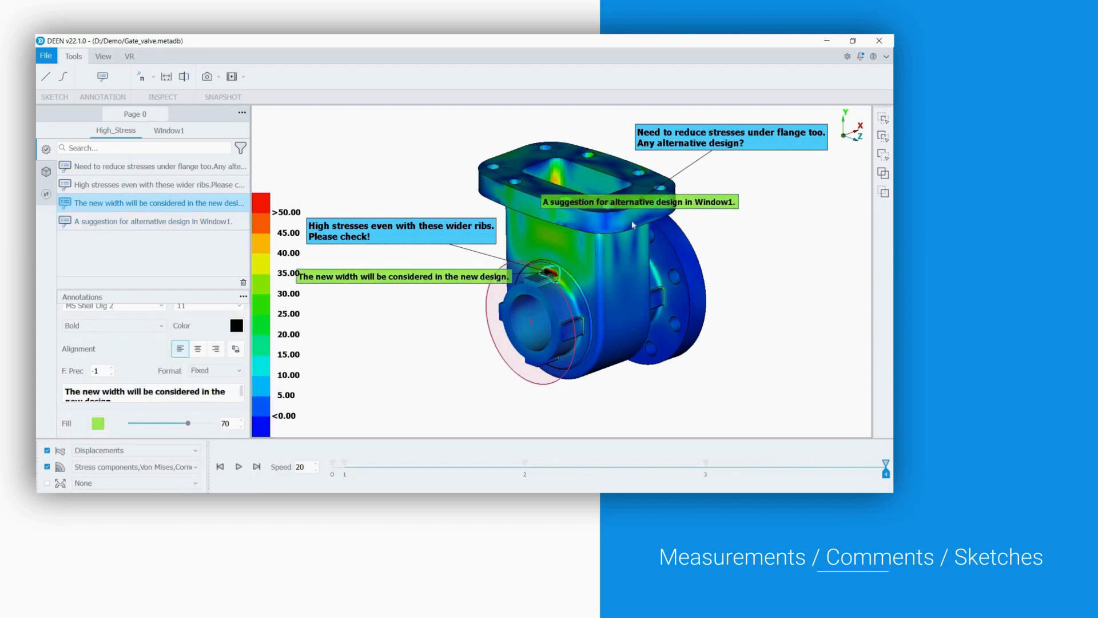
pyautogui.click(152, 220)
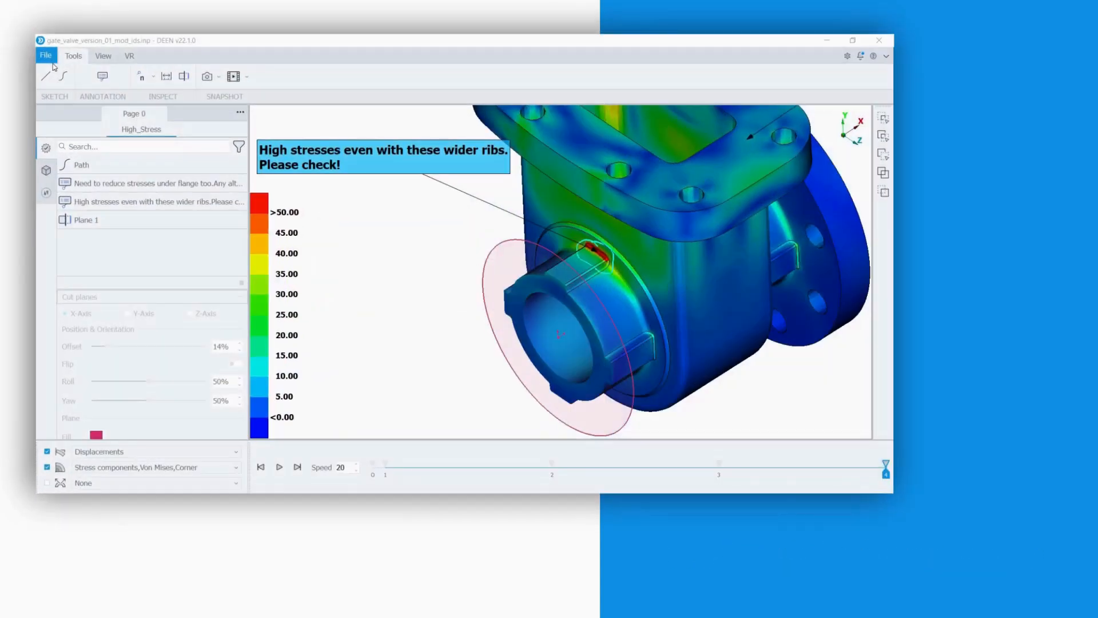
# - Export the valve geometry as VRML file gate_valve_design_from_CAE in feedback_to_CAE
pyautogui.click(46, 55)
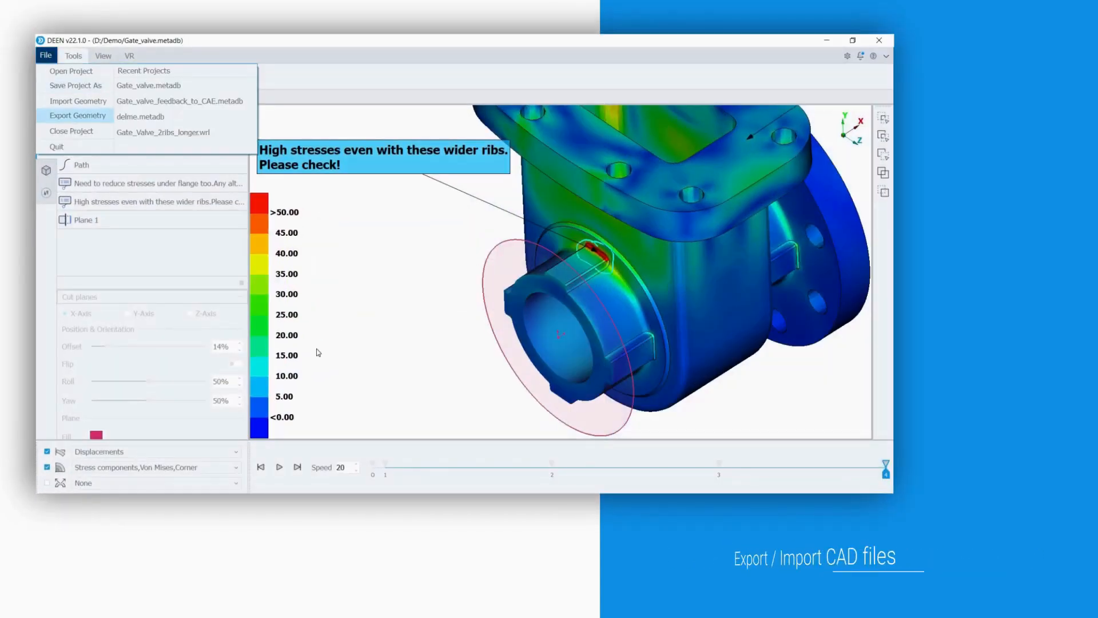
pyautogui.click(78, 114)
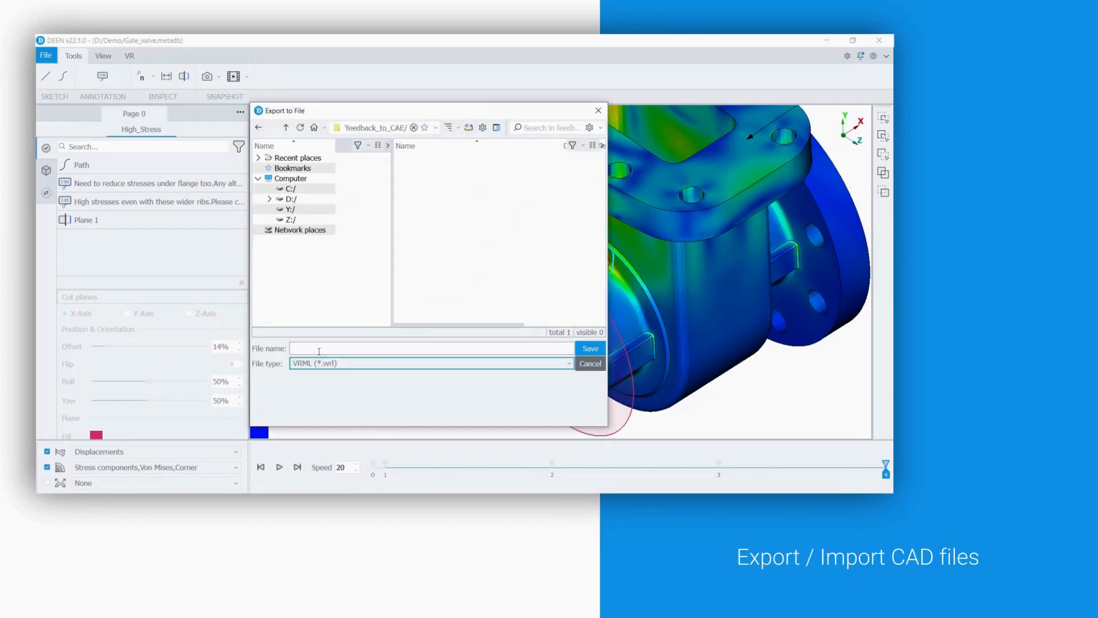
pyautogui.write('gate_valve_design_from_CAE')
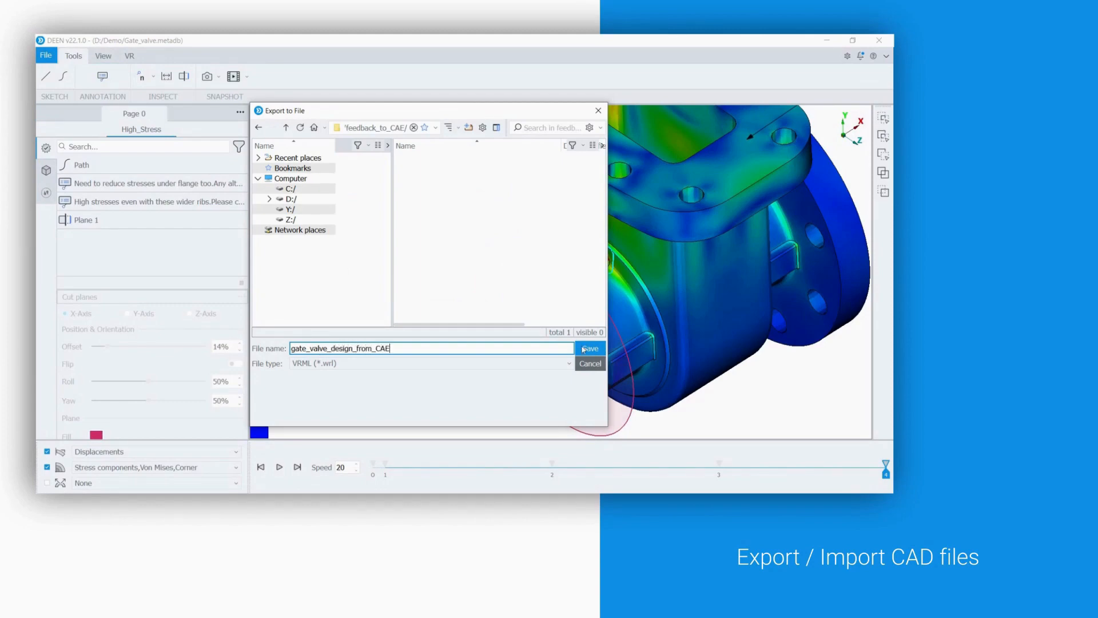
pyautogui.click(589, 349)
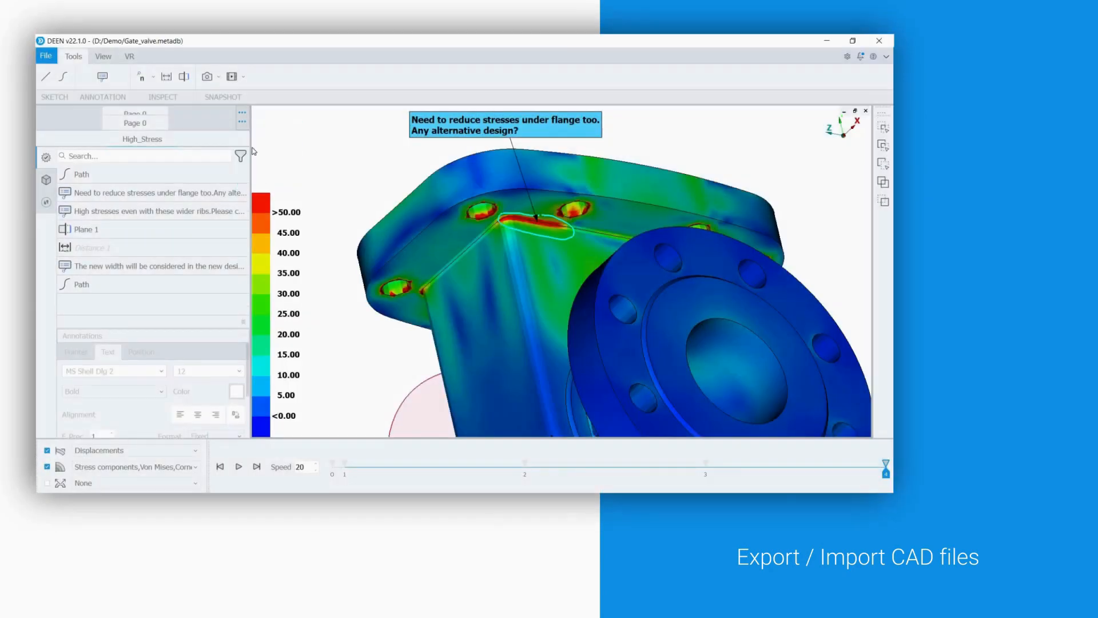
# - Import the Gate_Valve_2ribs_longer.wrl geometry into Window1
pyautogui.click(45, 64)
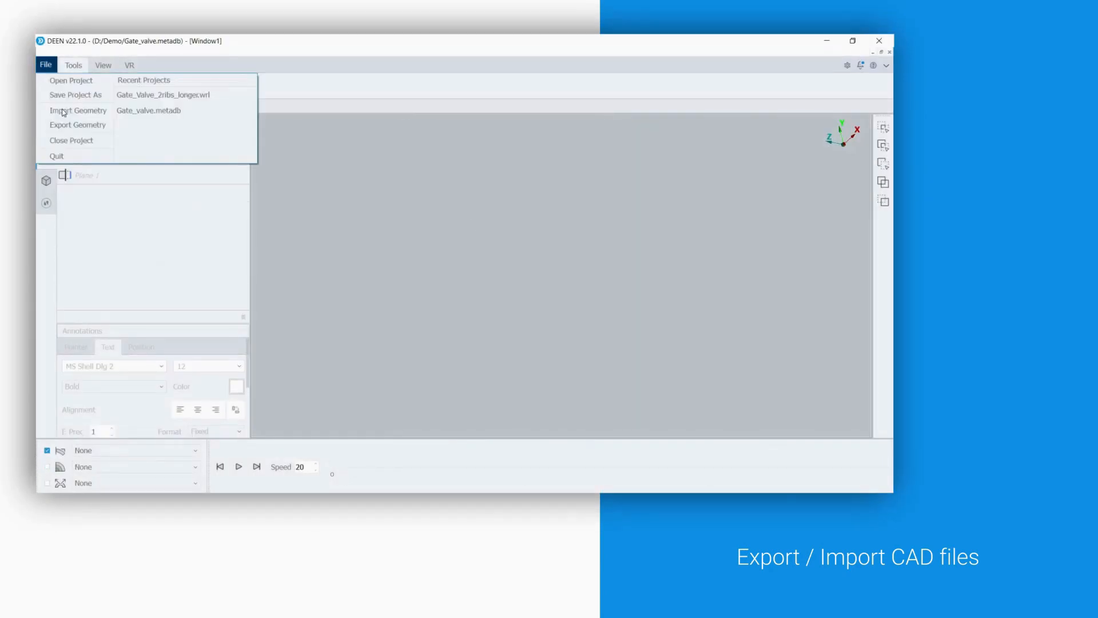
pyautogui.click(78, 110)
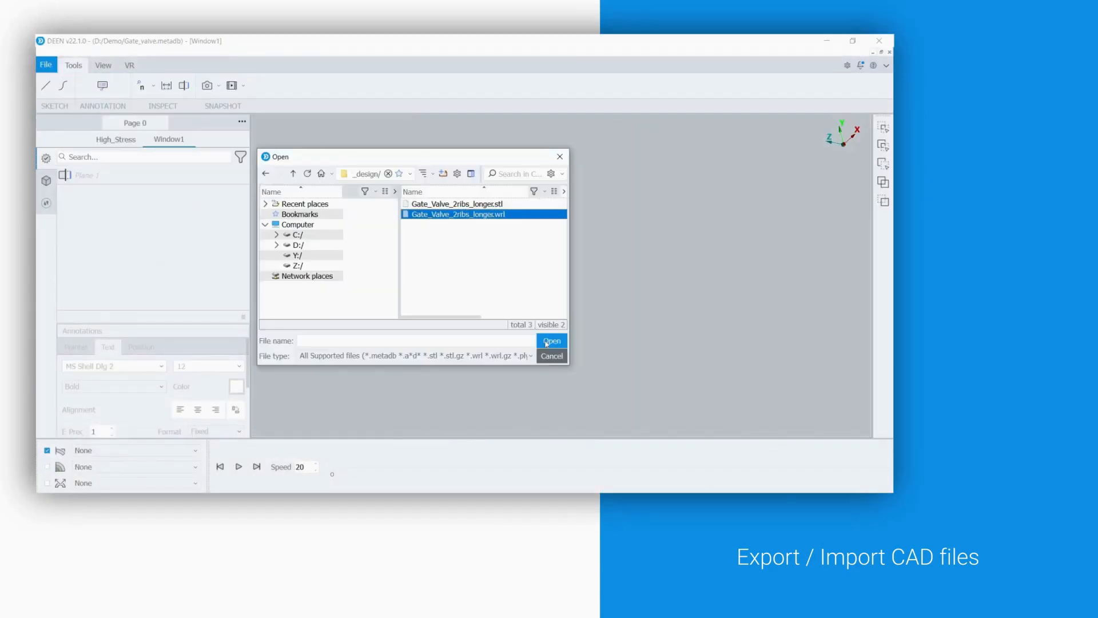
pyautogui.click(552, 341)
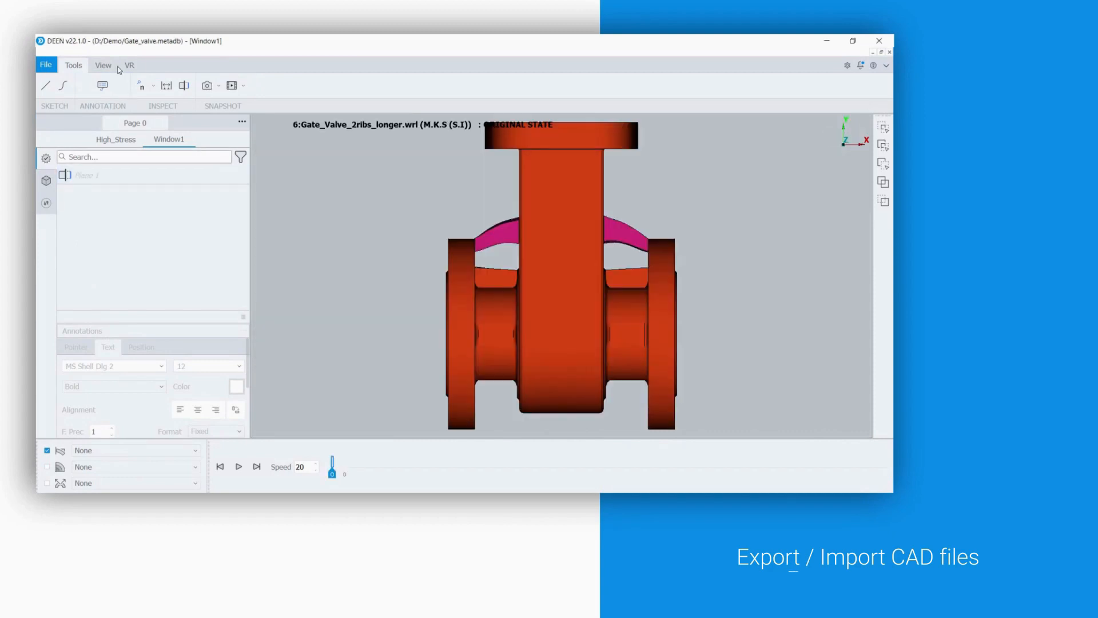
pyautogui.click(102, 65)
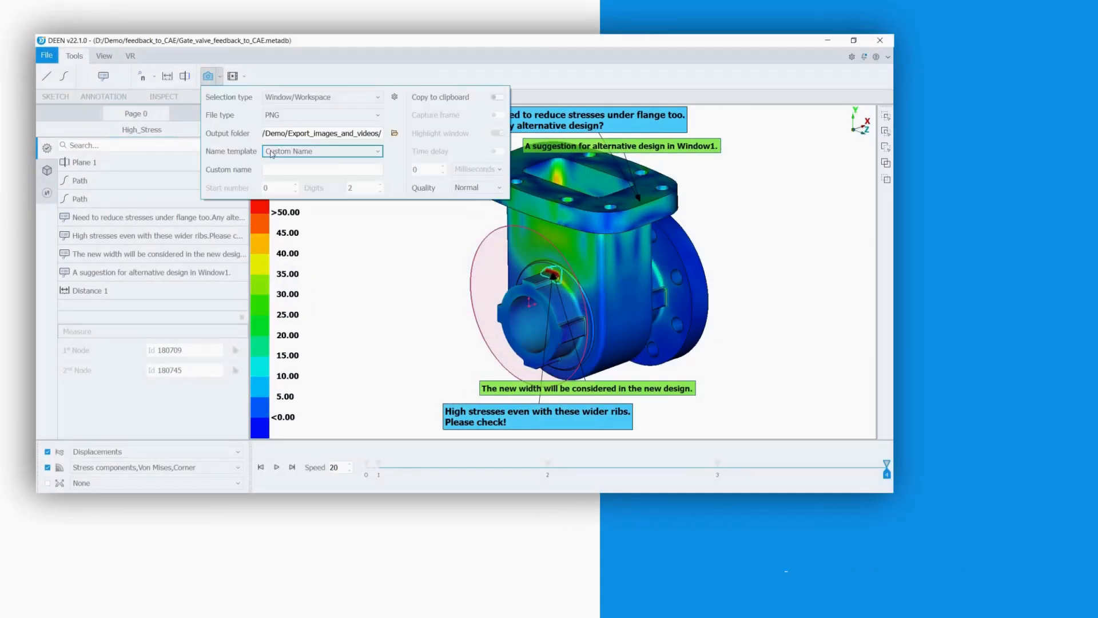
# - Set the snapshot name template to Custom Name - Sequence with the name gate_valve_
pyautogui.click(321, 151)
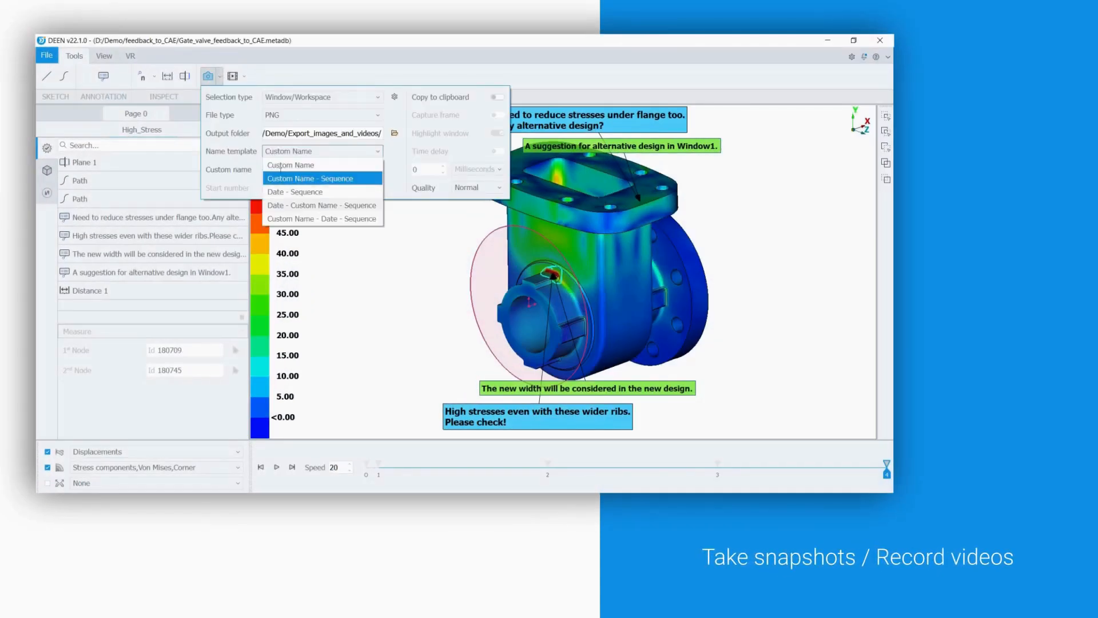
pyautogui.click(315, 178)
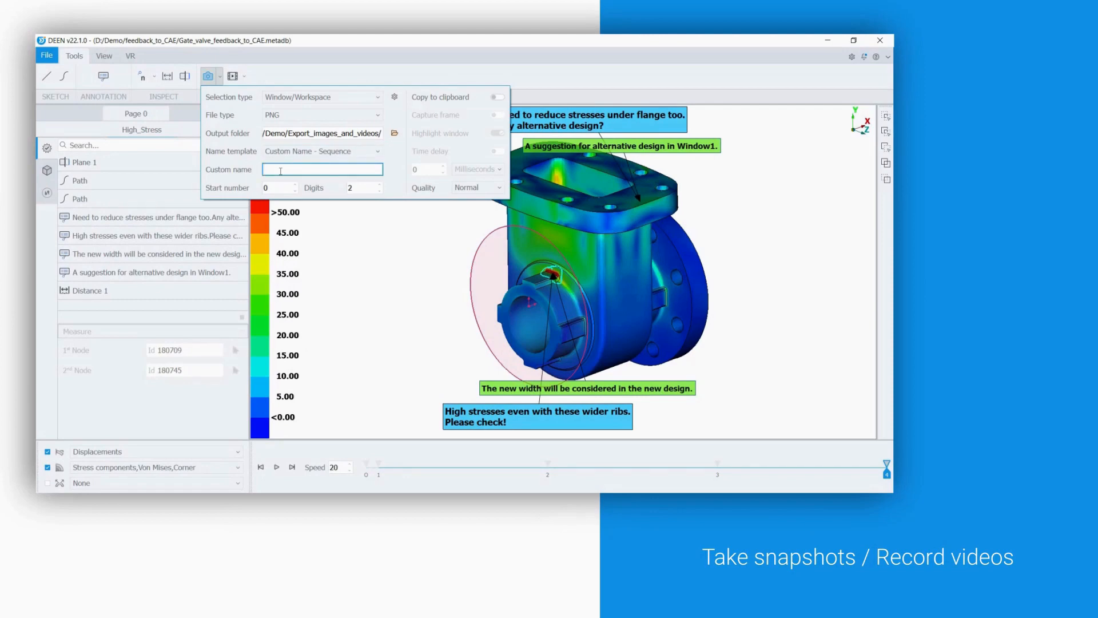
pyautogui.write('gate_valve_')
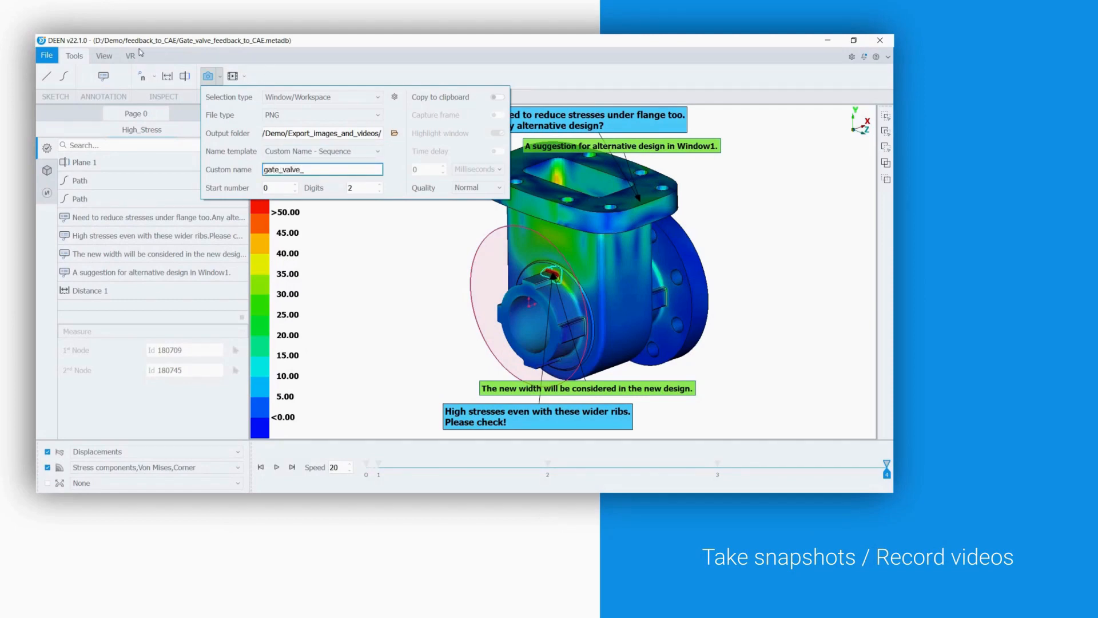
pyautogui.click(104, 57)
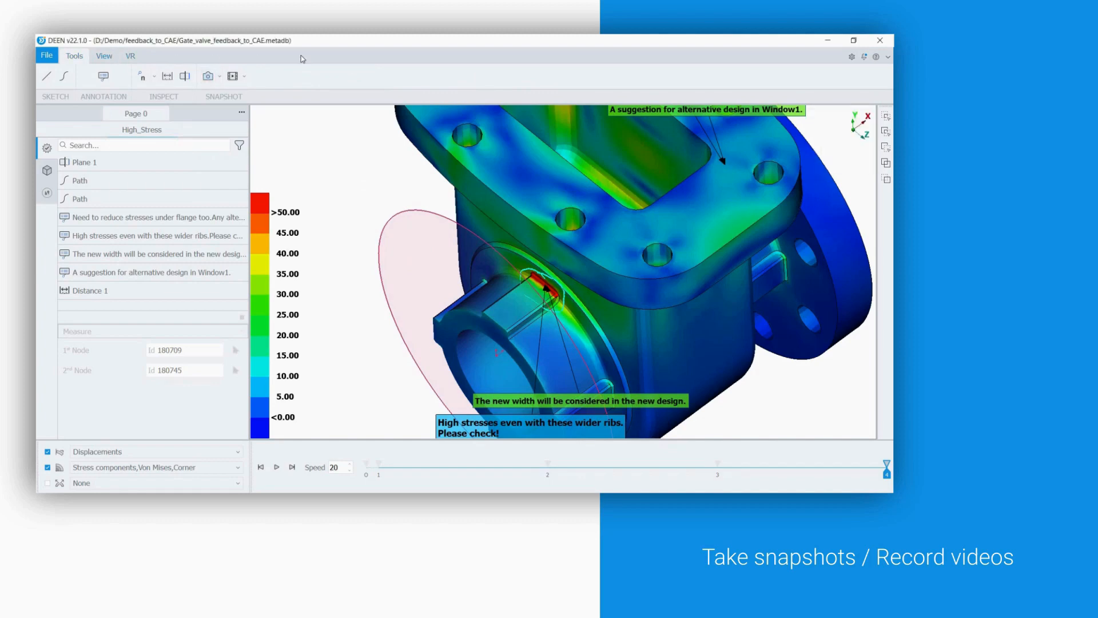
# - Switch the valve to the saved hot_spot_2 camera view
pyautogui.click(419, 75)
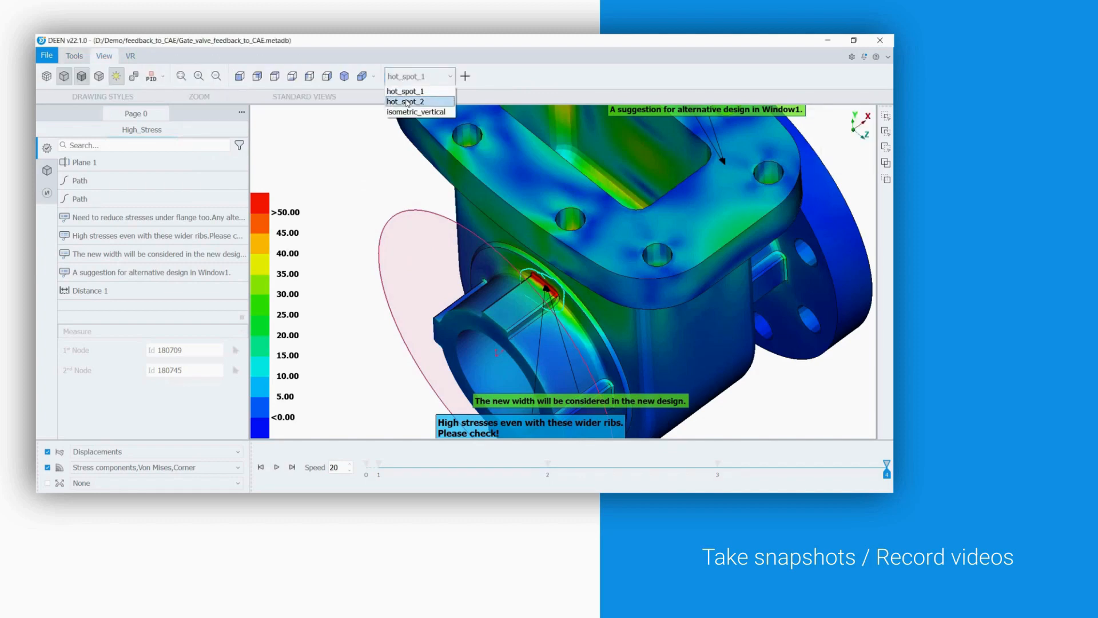
pyautogui.click(406, 101)
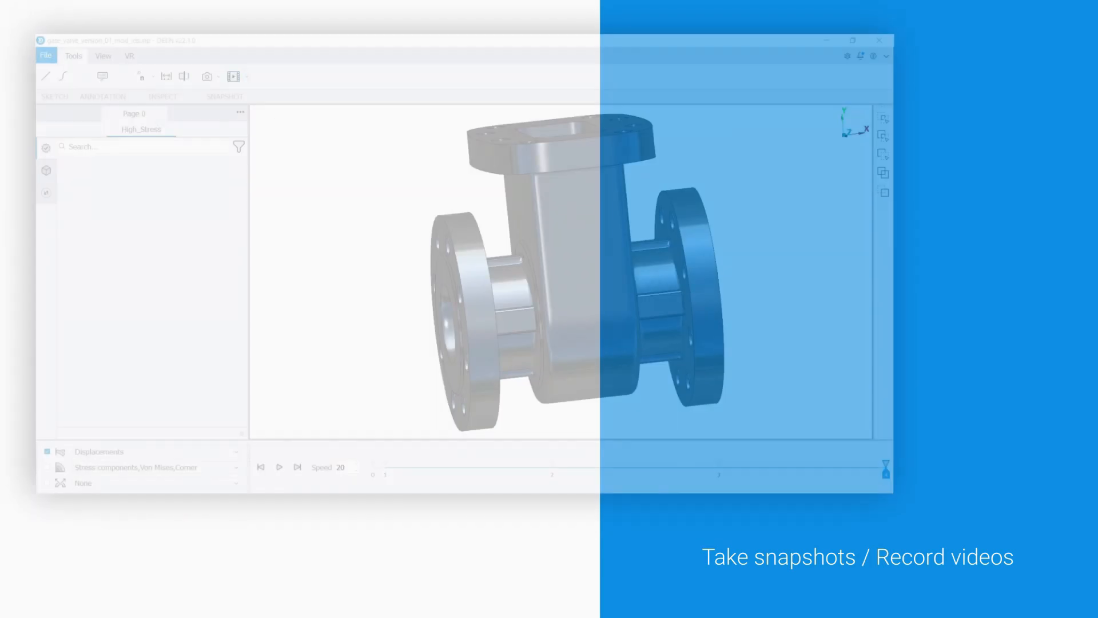
# - Name recorded videos by Date - Sequence and show von Mises stress contours on the valve
pyautogui.click(236, 76)
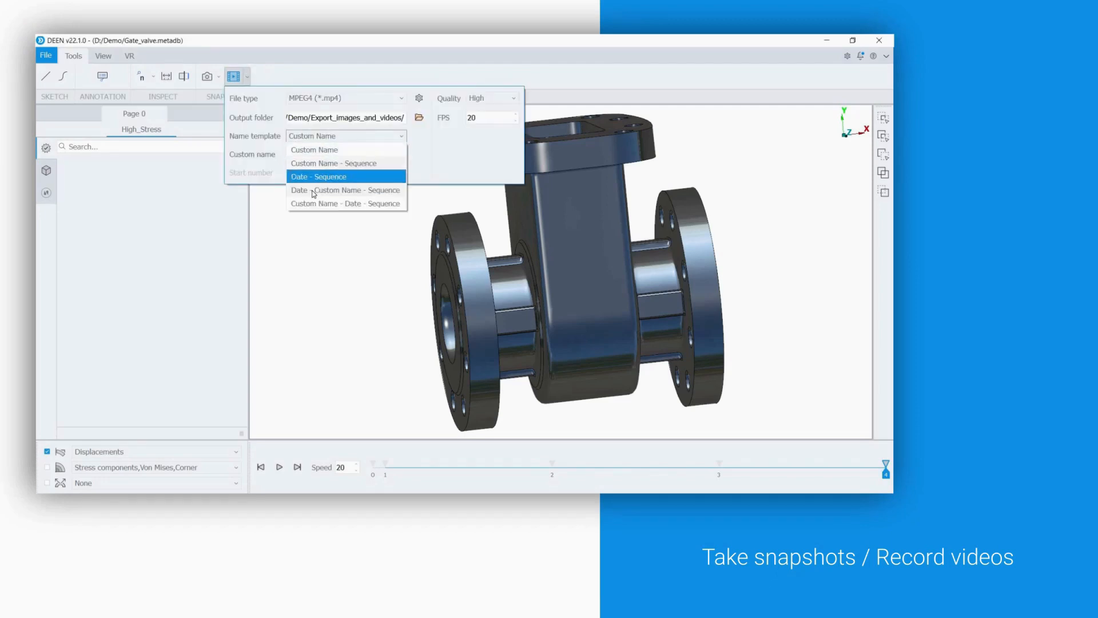
pyautogui.click(346, 190)
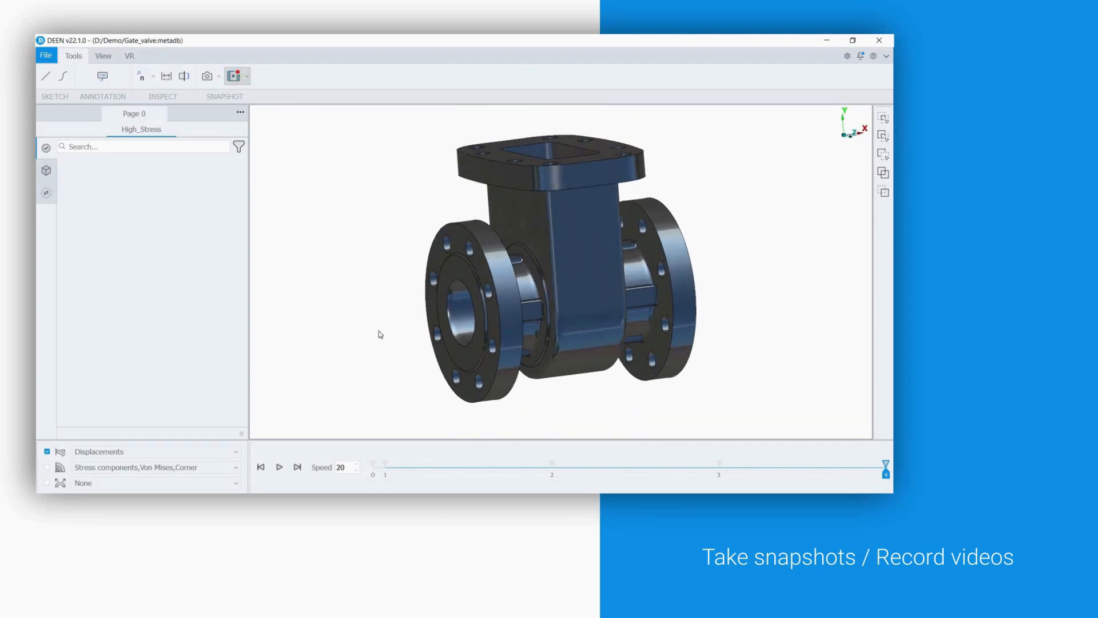
pyautogui.click(47, 467)
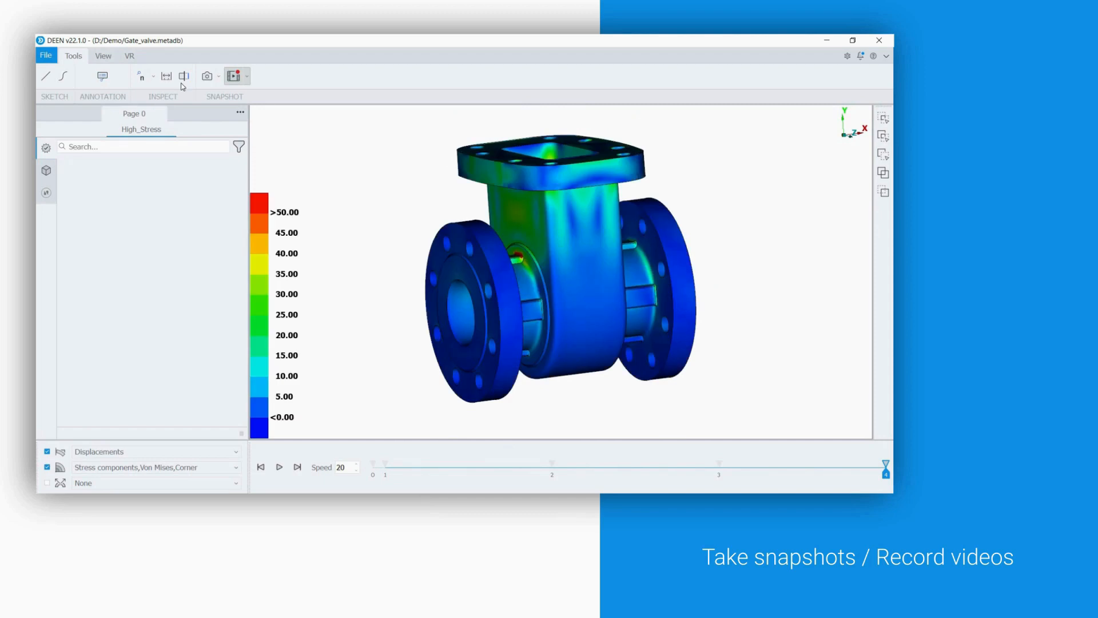
# - Add an X-axis cut plane and adjust its offset through the valve
pyautogui.click(184, 76)
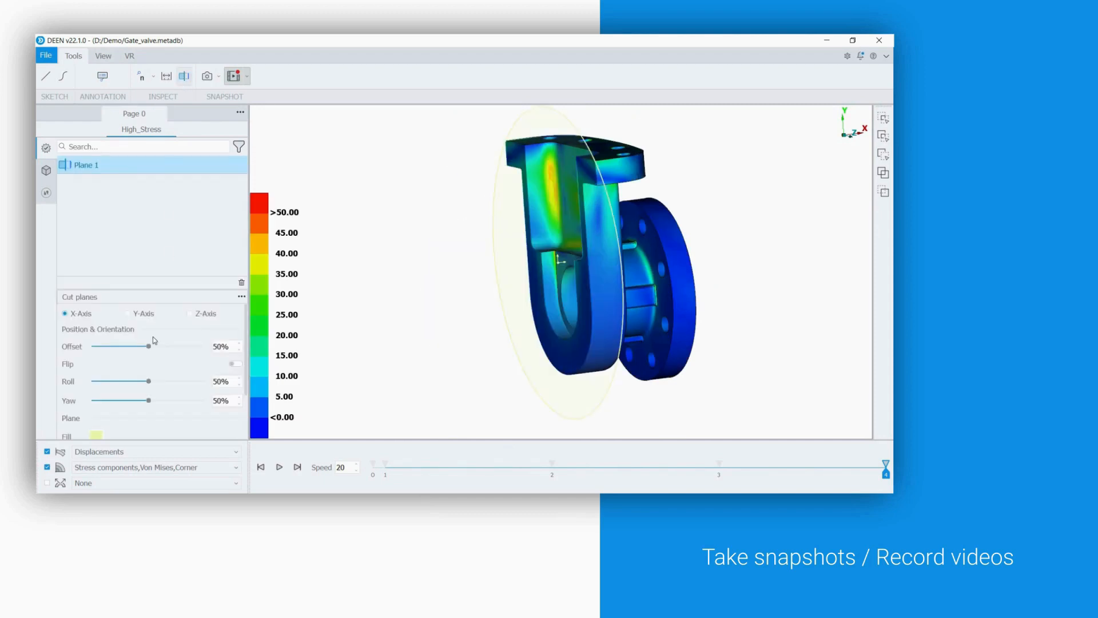
pyautogui.moveTo(146, 346); pyautogui.dragTo(130, 347)
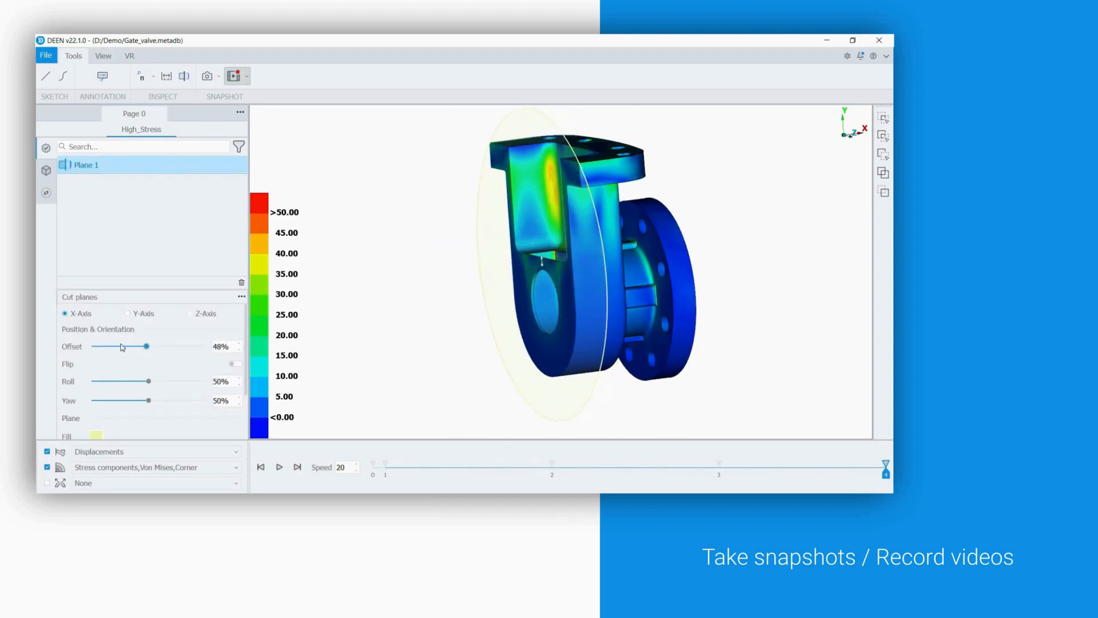
pyautogui.moveTo(145, 346); pyautogui.dragTo(106, 346)
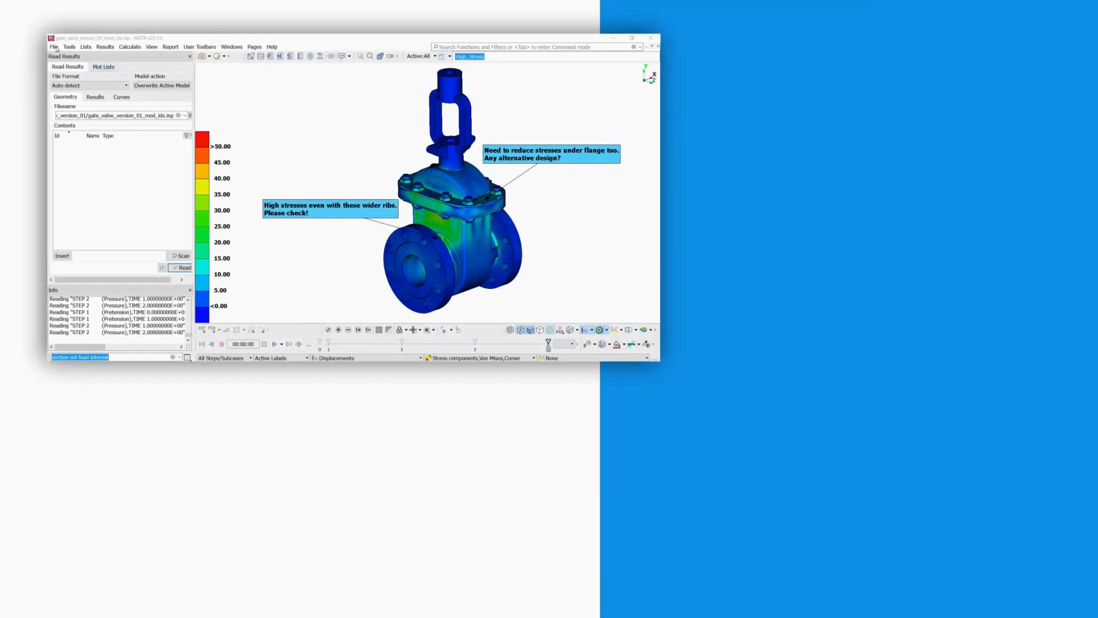
# - Save the results as database Gate_valve in the feedback_from_Designer folder
pyautogui.click(54, 47)
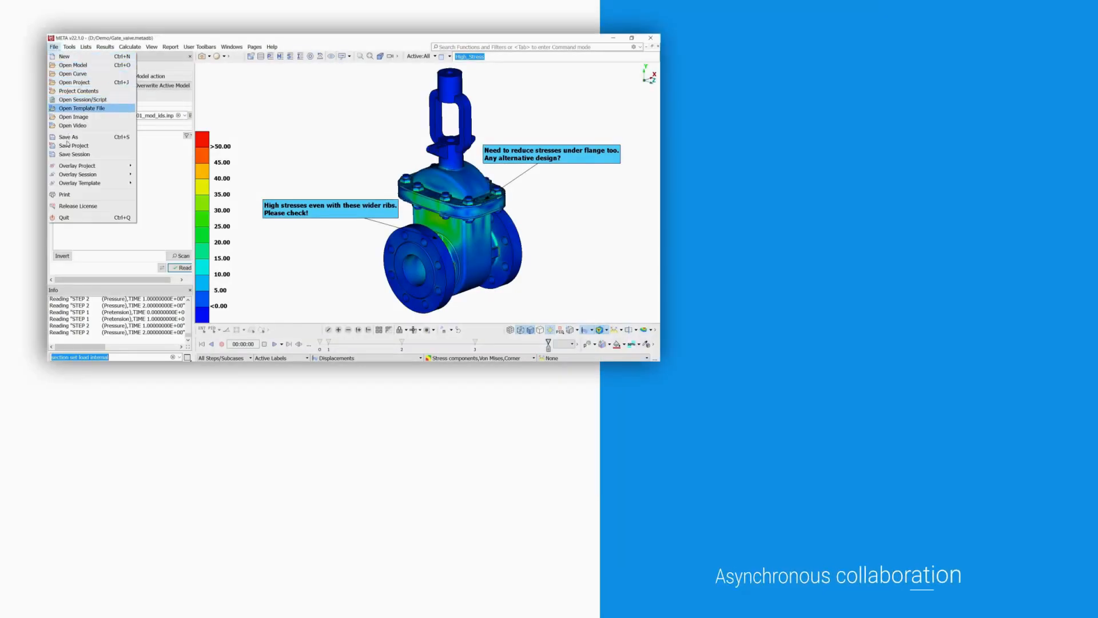
pyautogui.click(69, 137)
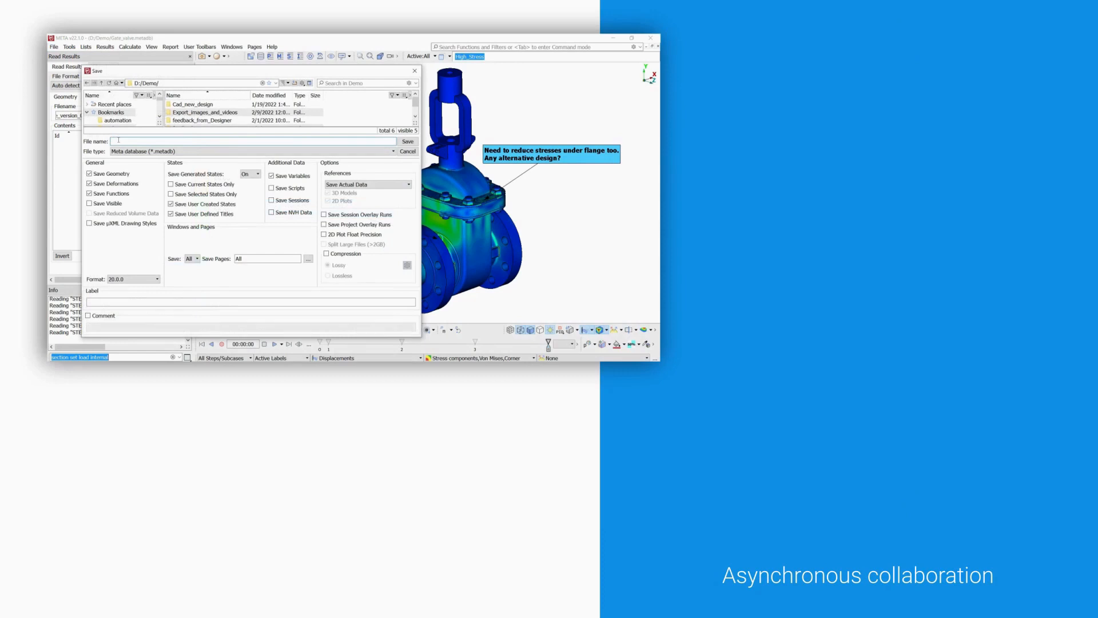
pyautogui.click(203, 119)
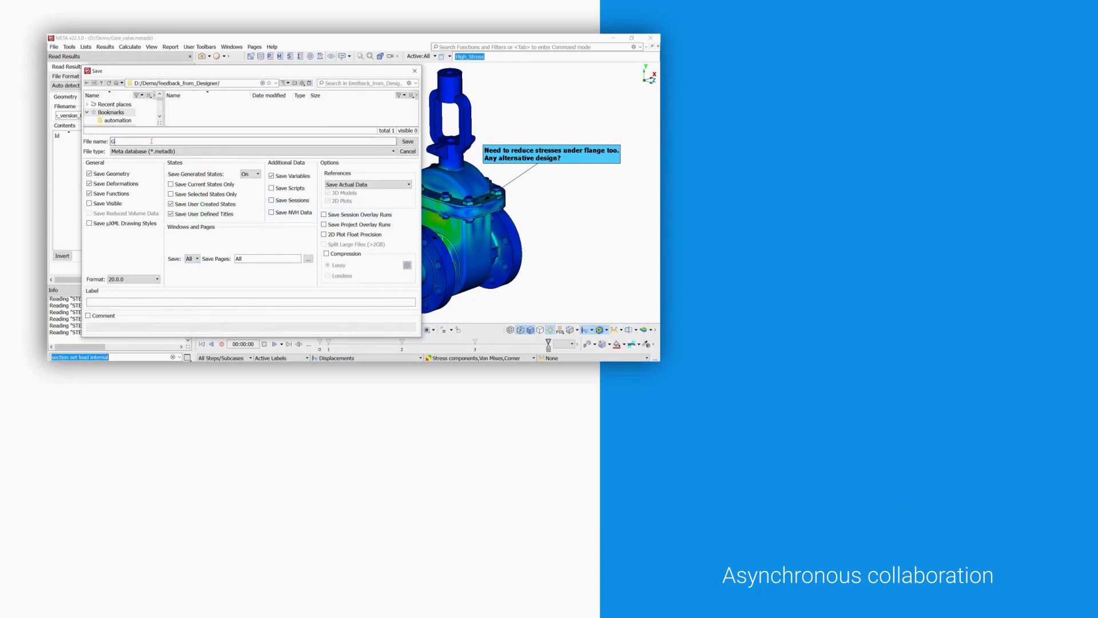
pyautogui.write('Gate_valve')
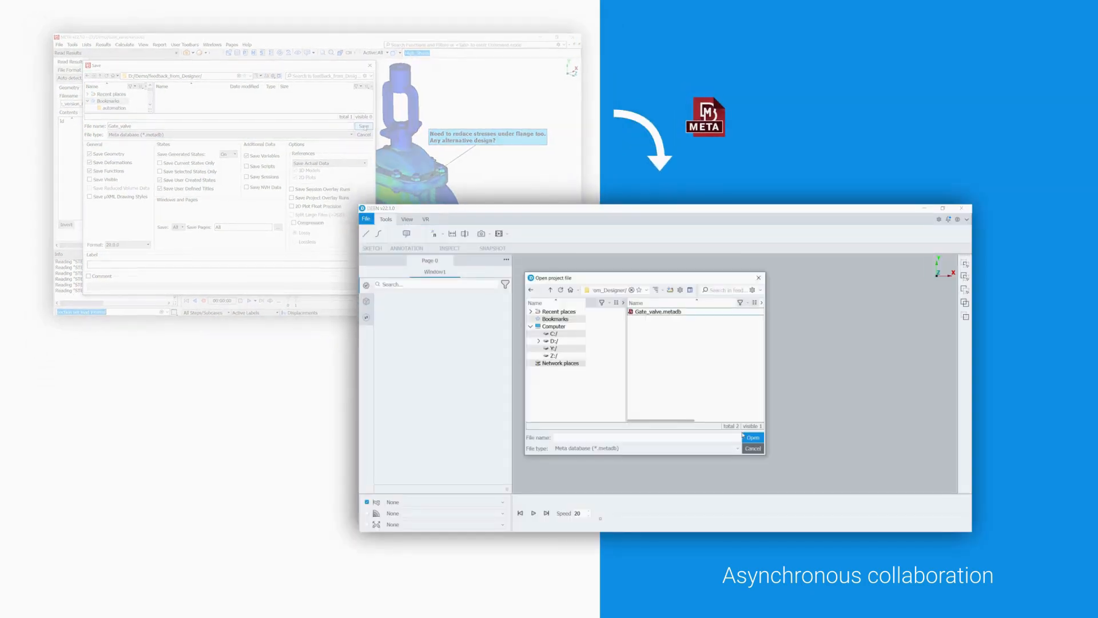
# - Open the designer's Gate_valve database and save the reviewed version into feedback_to_CAE
pyautogui.click(753, 437)
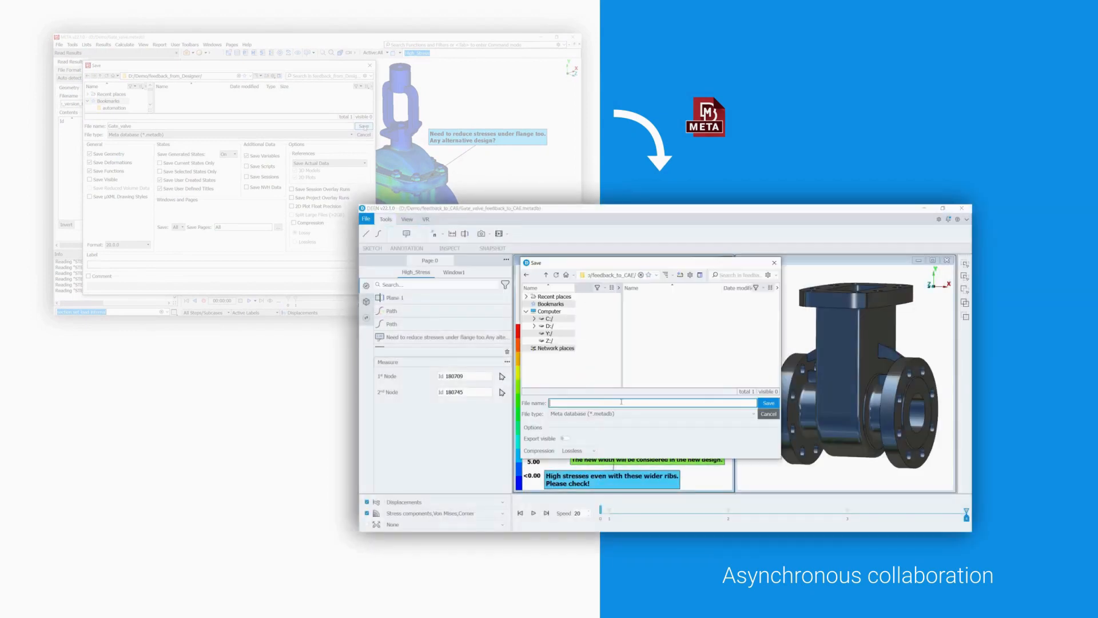
pyautogui.write('Gate_')
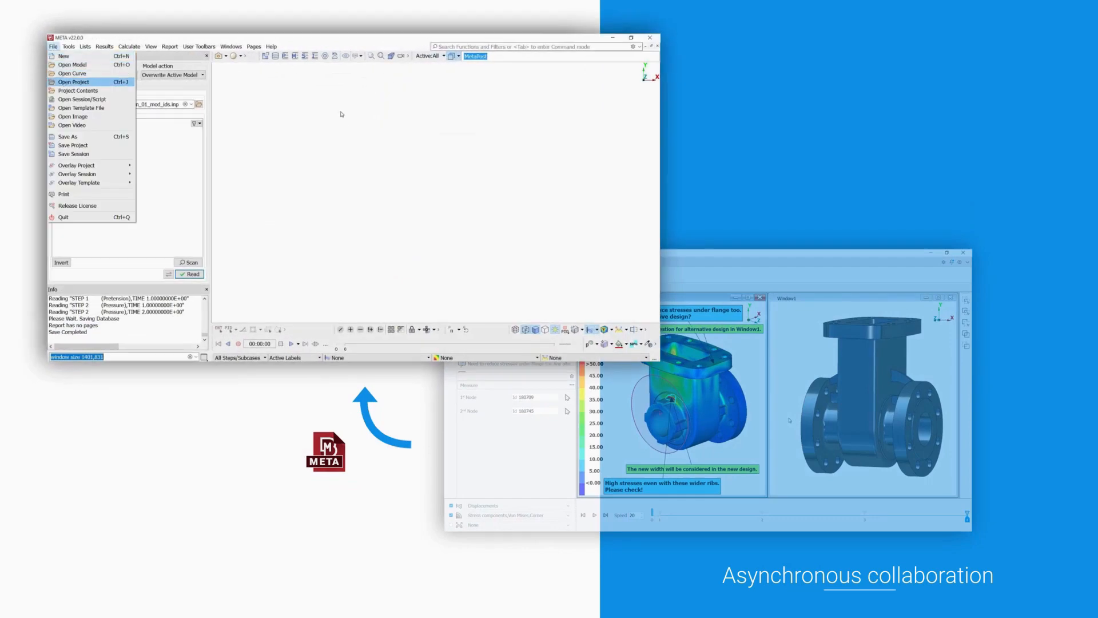
# - Open the Gate_valve_feedback_to_CAE.metadb project returned from DEEN
pyautogui.click(72, 82)
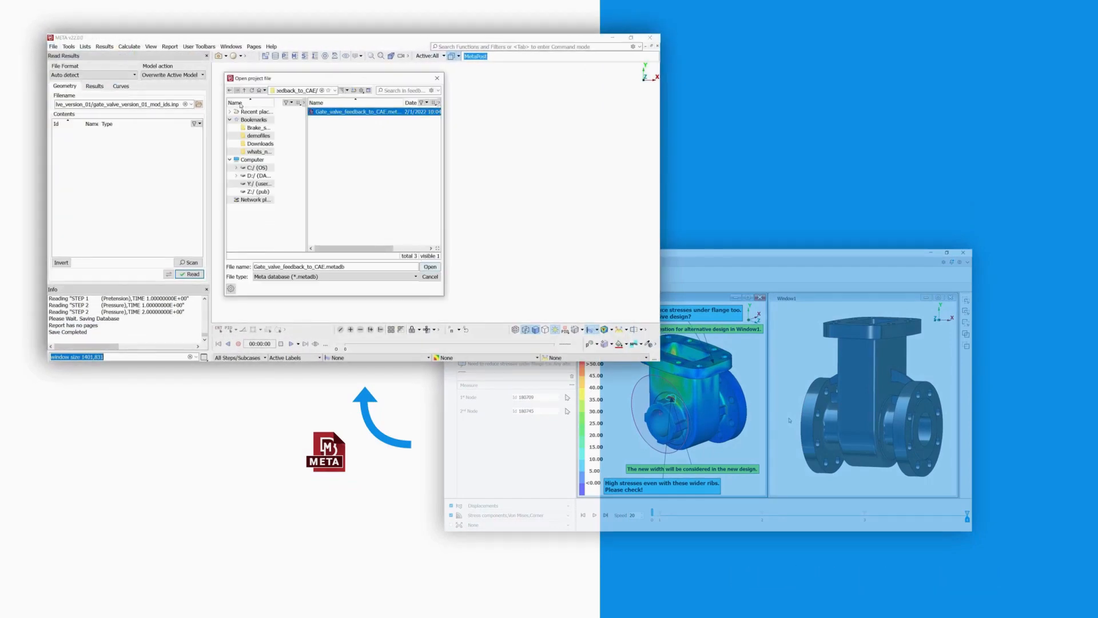
pyautogui.click(430, 266)
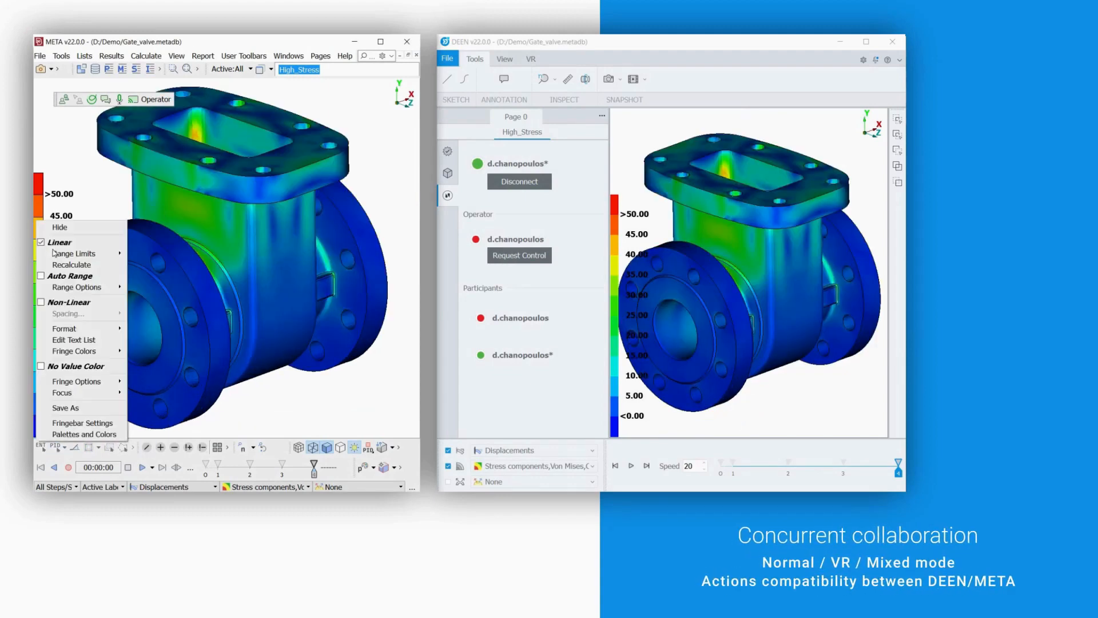
# - Cap the stress fringe bar's Max Value at 30, then bring up the Sketch tool from Tools
pyautogui.click(73, 253)
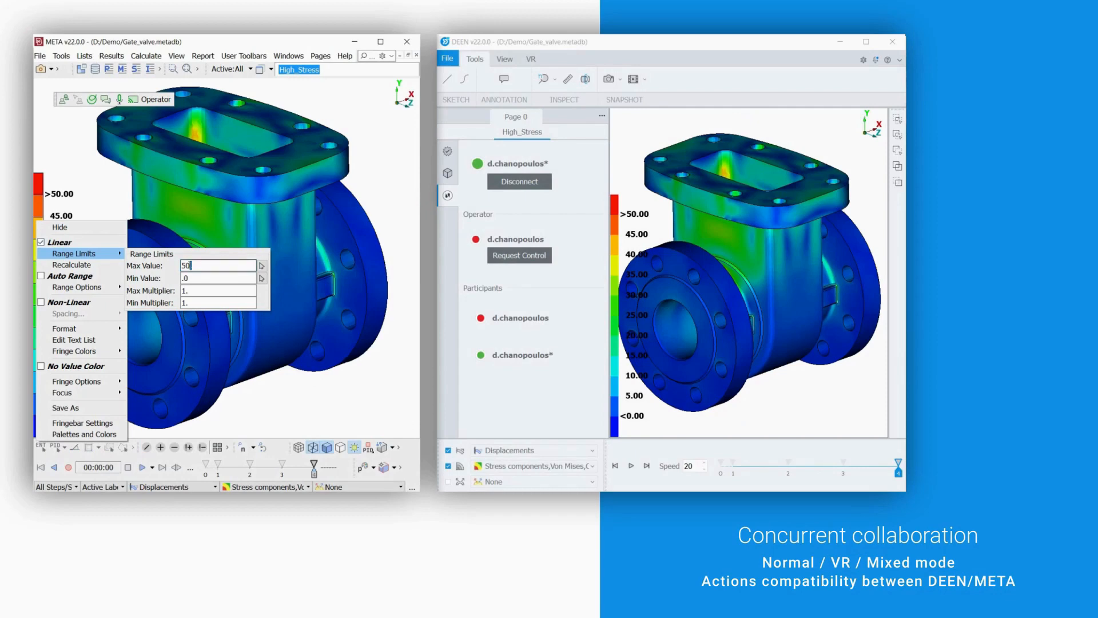
pyautogui.write('30.')
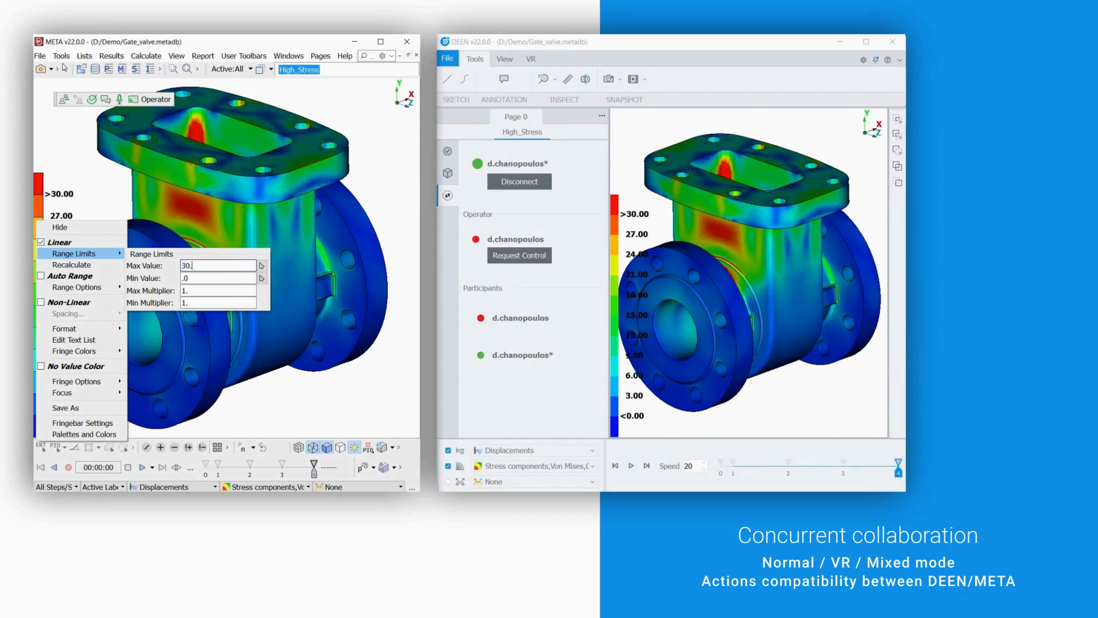
pyautogui.click(61, 56)
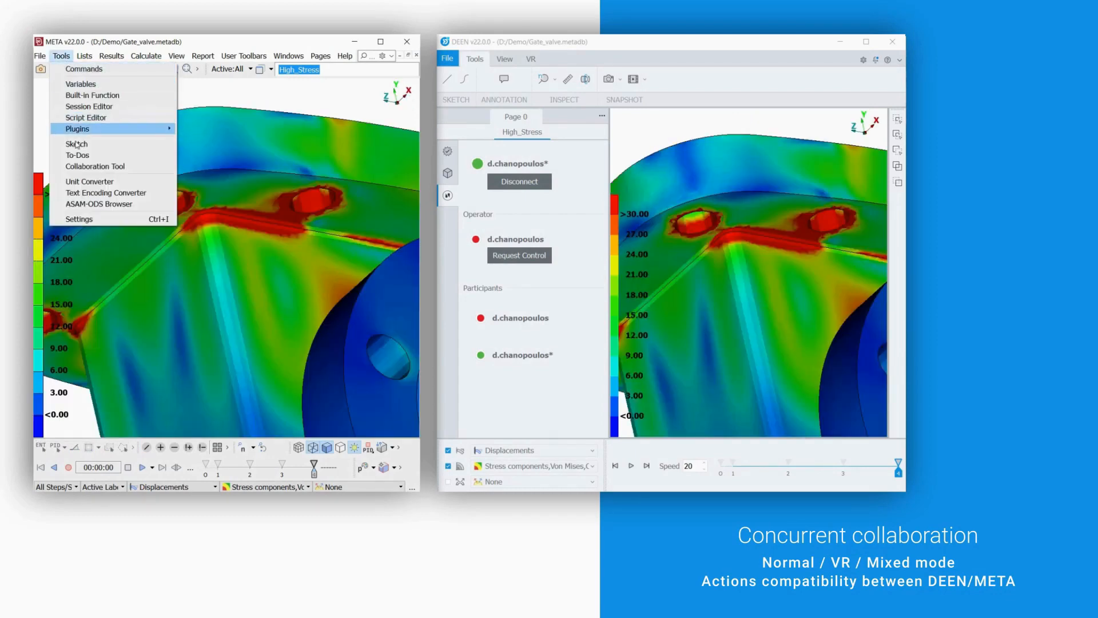
pyautogui.click(77, 143)
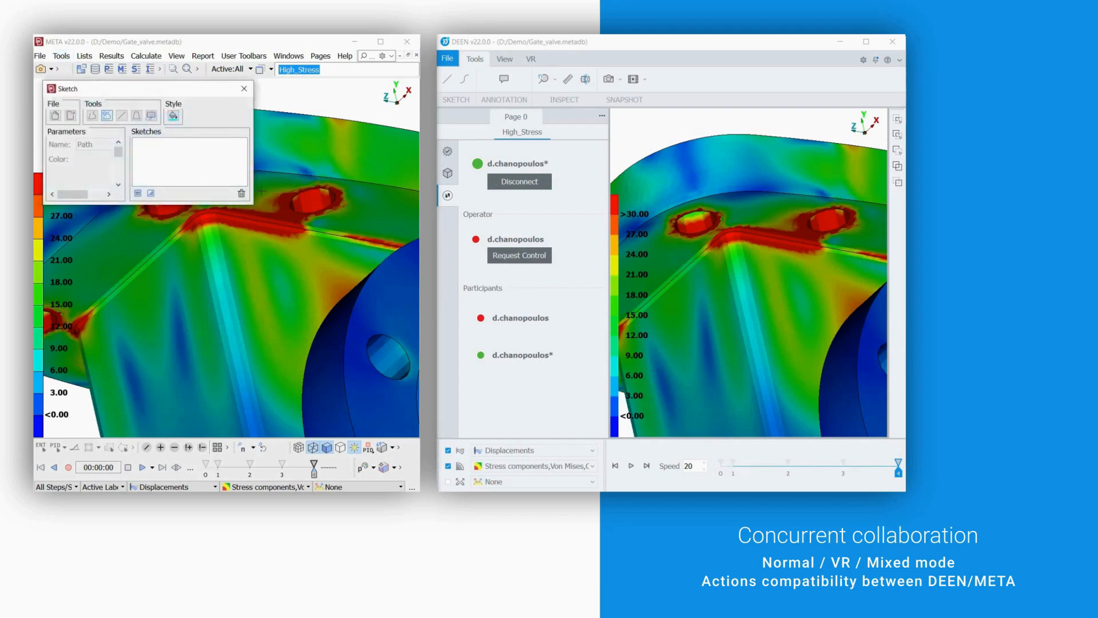